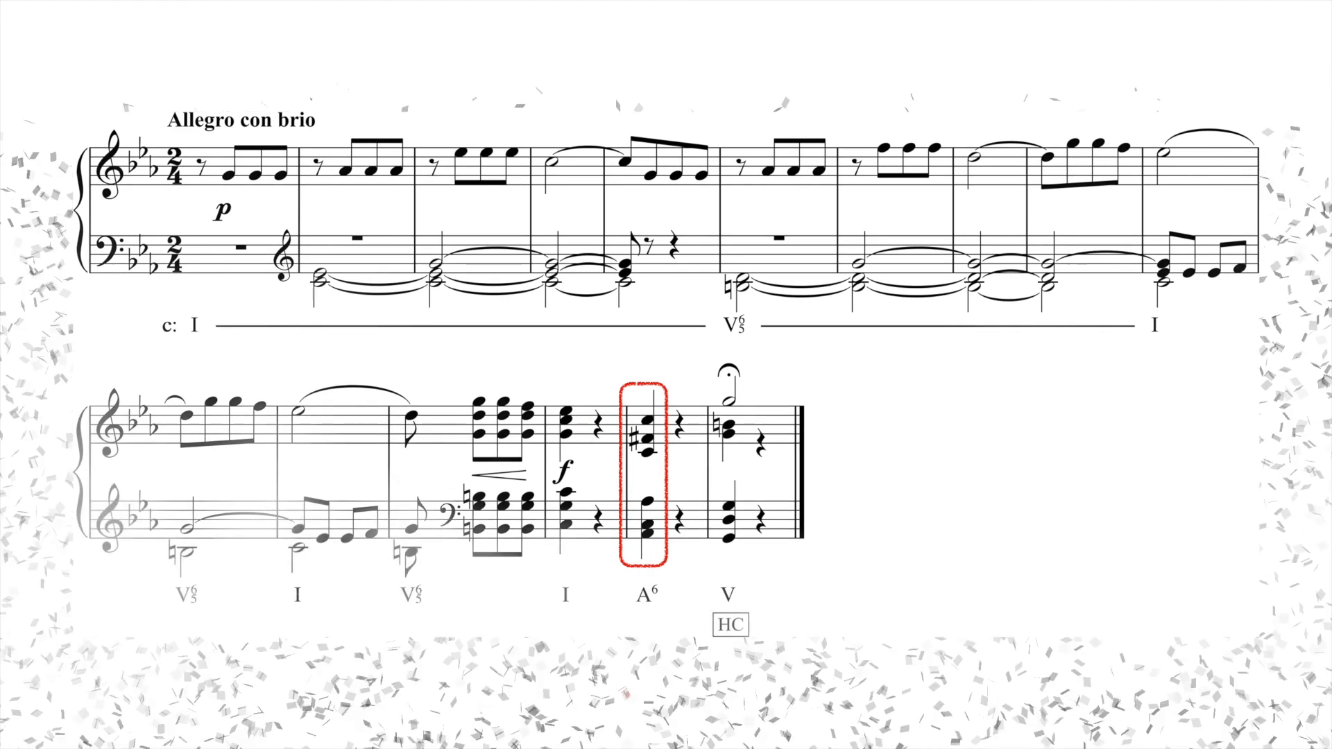
pyautogui.scroll(-3)
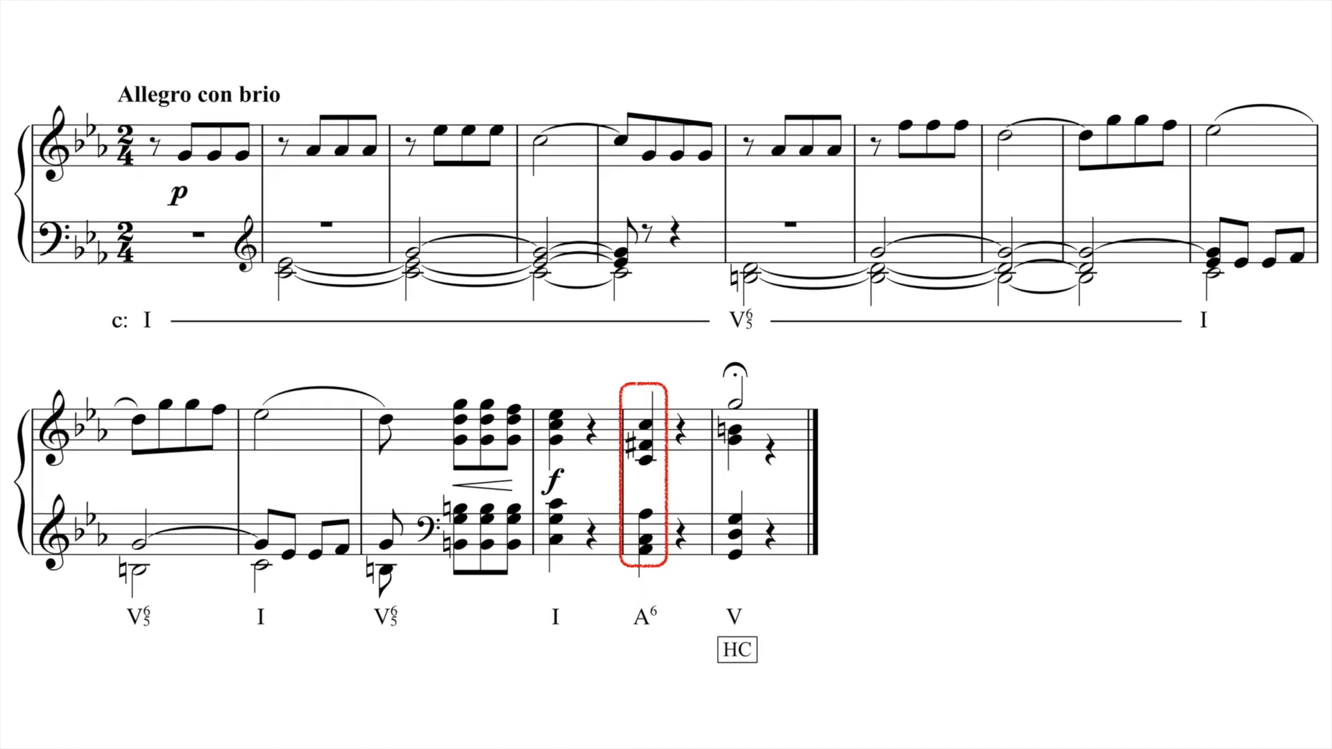